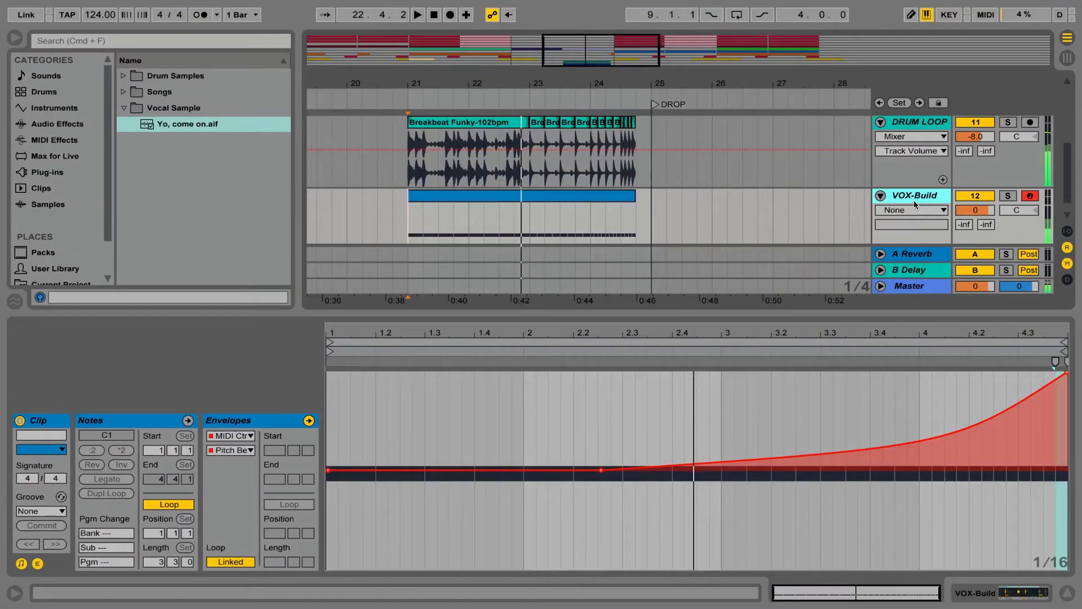
Step: Start playback from the transport bar to audition the arrangement
left_click(418, 13)
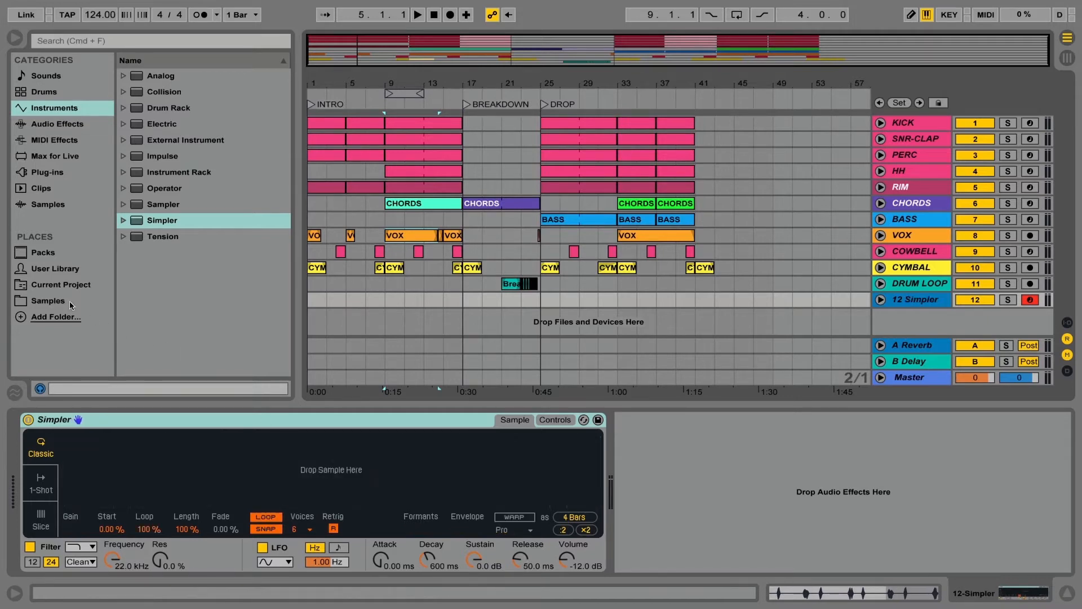
Step: Load 'Yo, come on.aif' from the Samples place into the empty Simpler
left_click(47, 300)
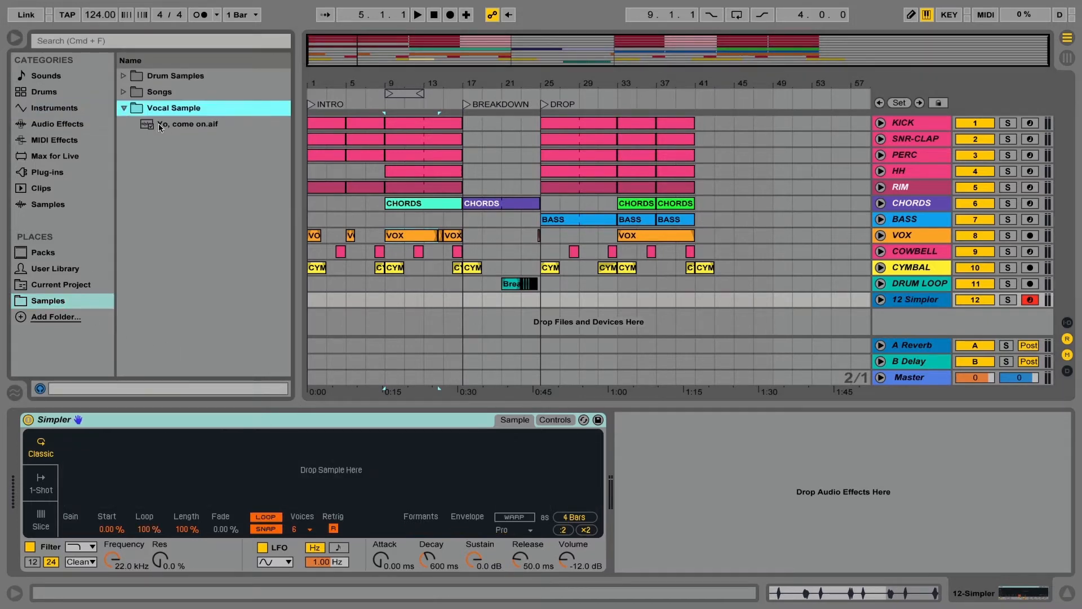
double_click(180, 124)
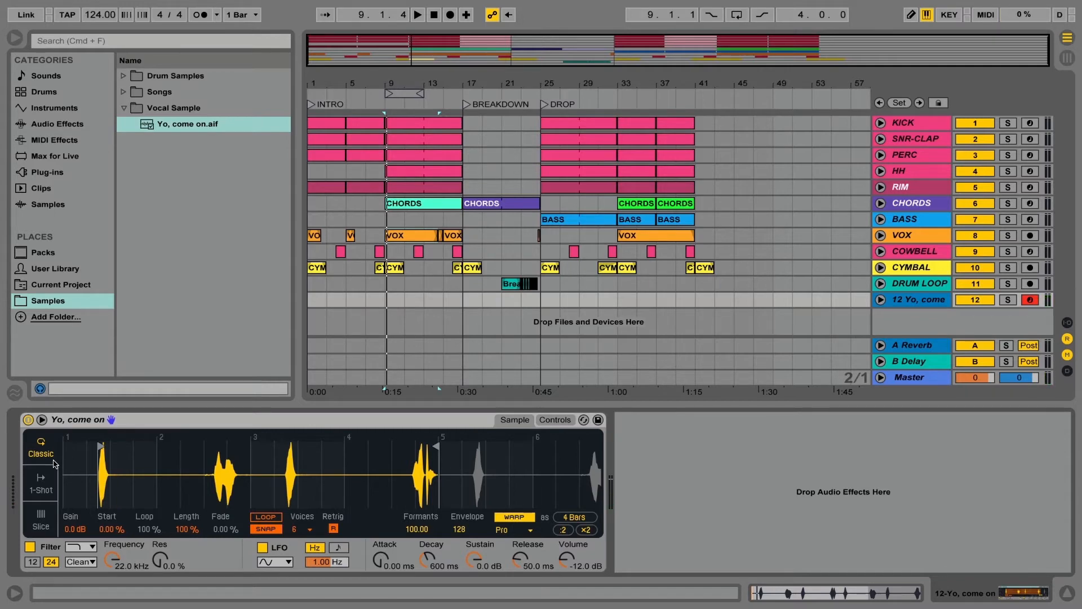
Step: Compare the Kick Simpler, then leave the vocal Simpler in 1-Shot playback mode
left_click(41, 485)
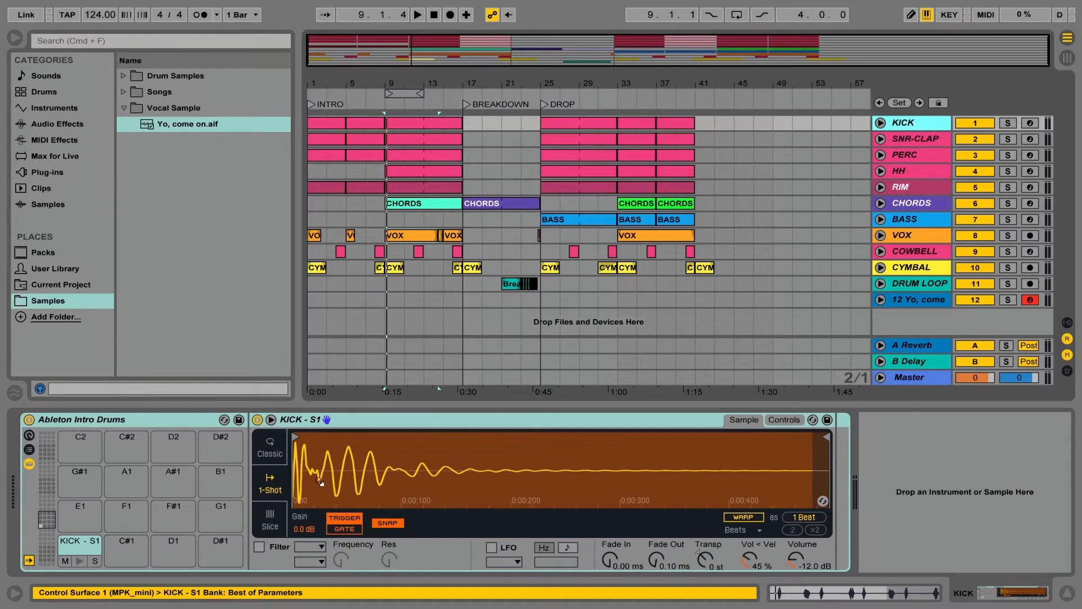
left_click(919, 139)
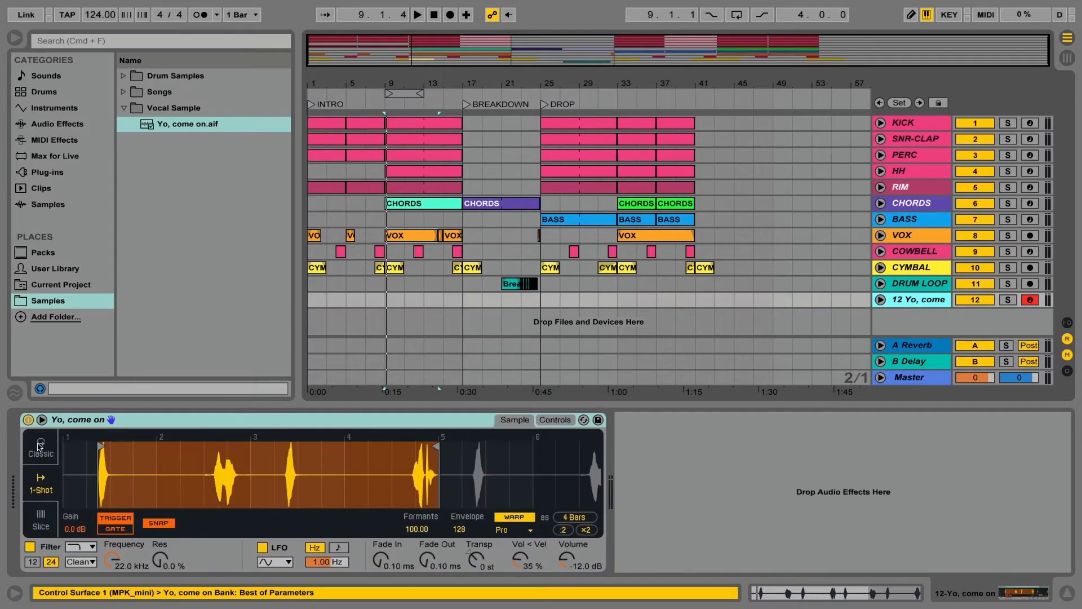
left_click(40, 453)
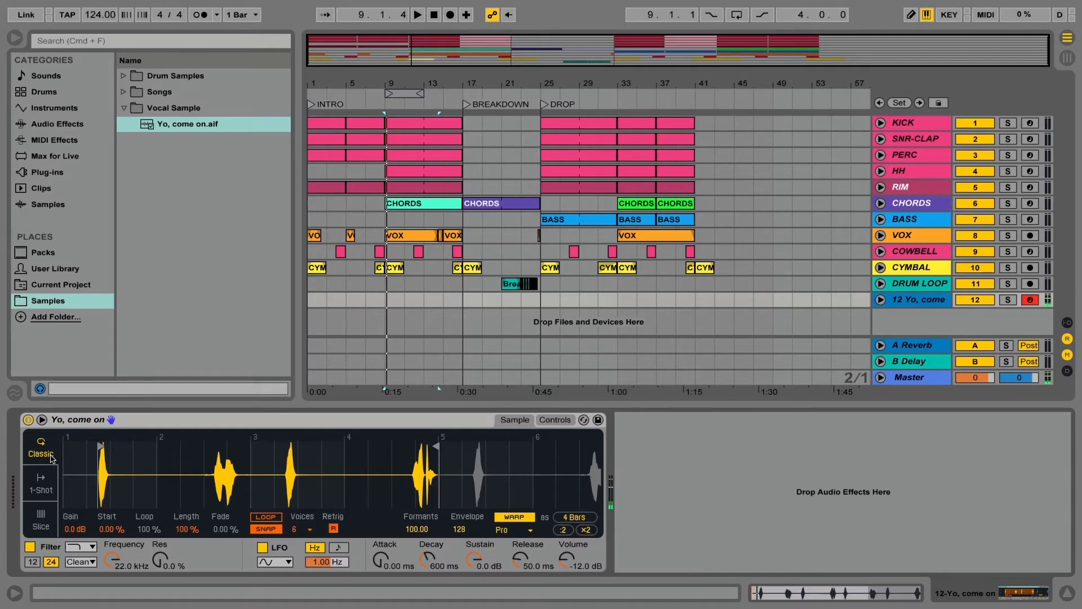
left_click(39, 489)
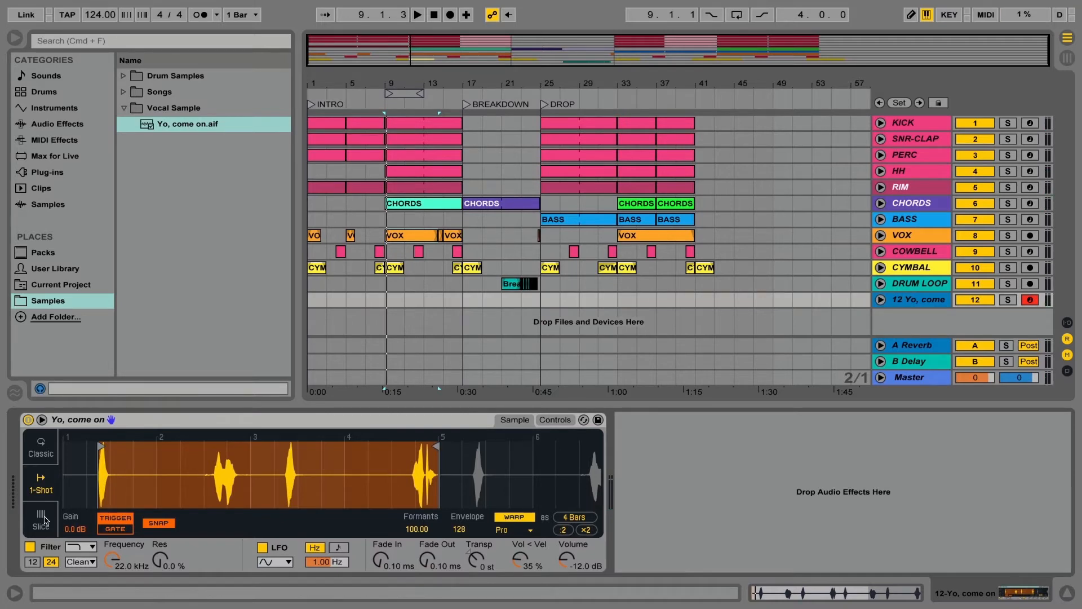
Step: Switch the vocal Simpler to Slice mode, chopping the sample at its transients
left_click(39, 521)
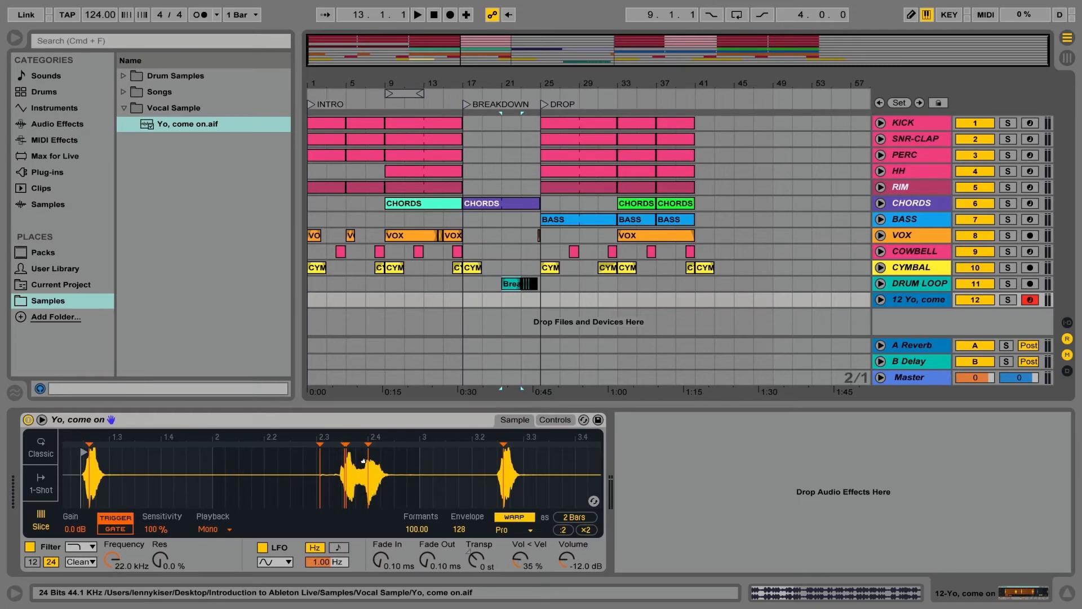
mouse_move(320, 446)
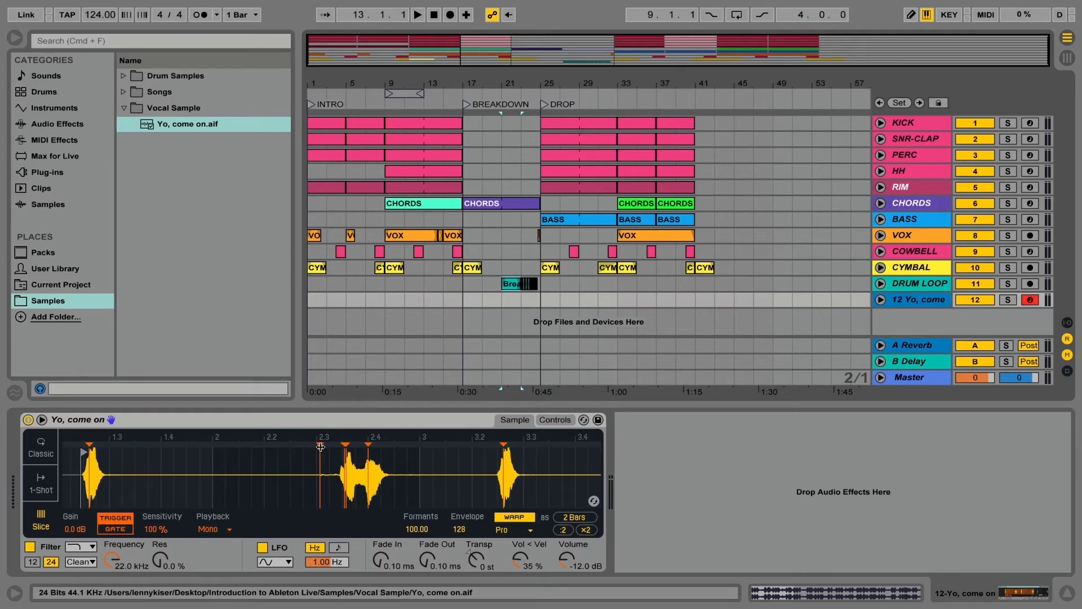
mouse_move(323, 470)
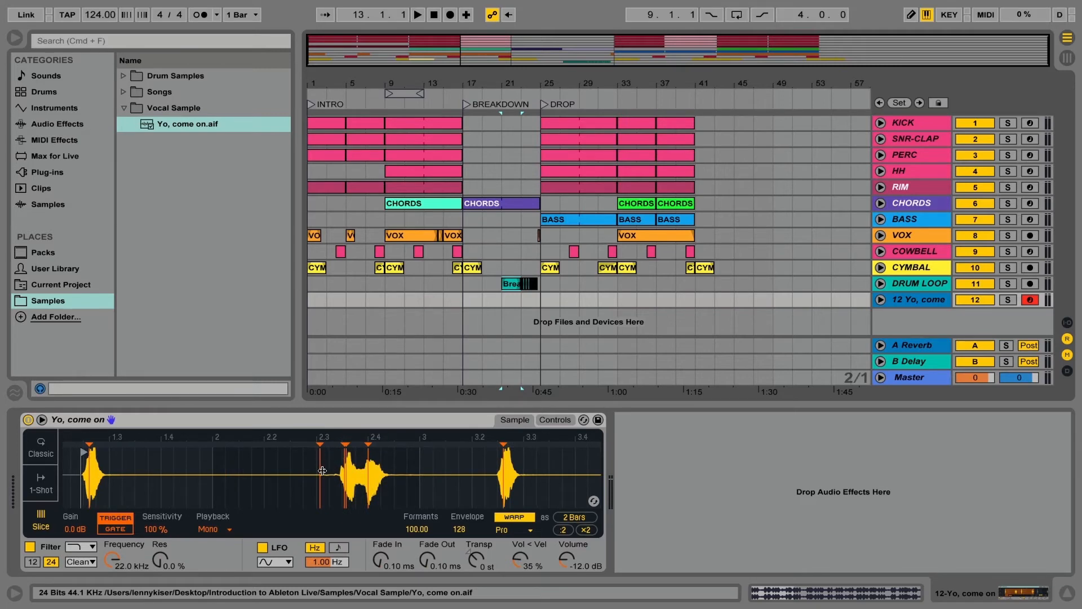
mouse_move(319, 458)
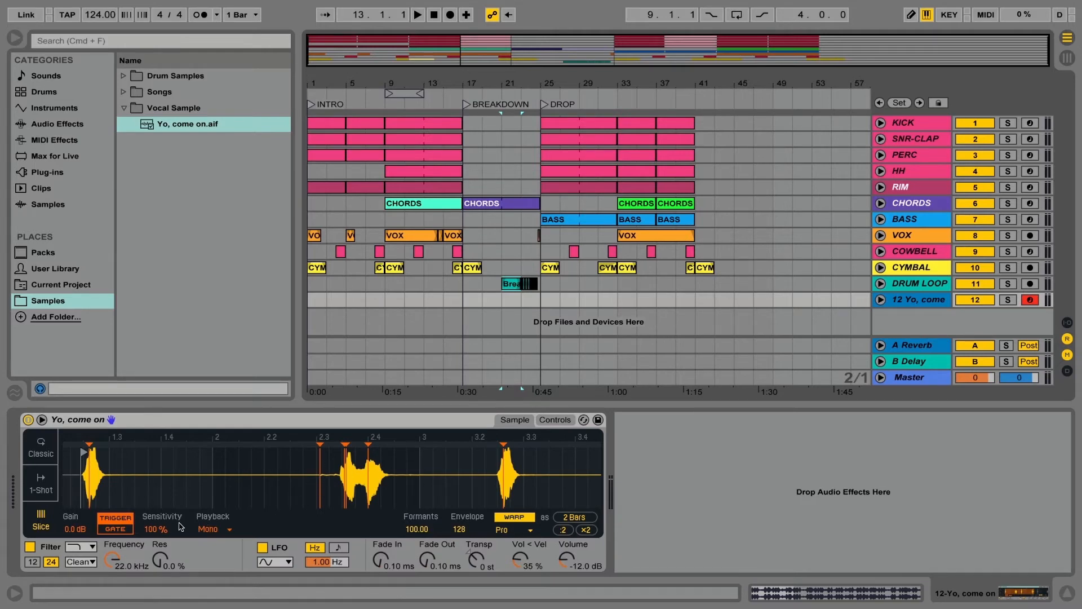
Step: Lower the slicing sensitivity and bring up the Create menu for the selected stretch
left_click(162, 529)
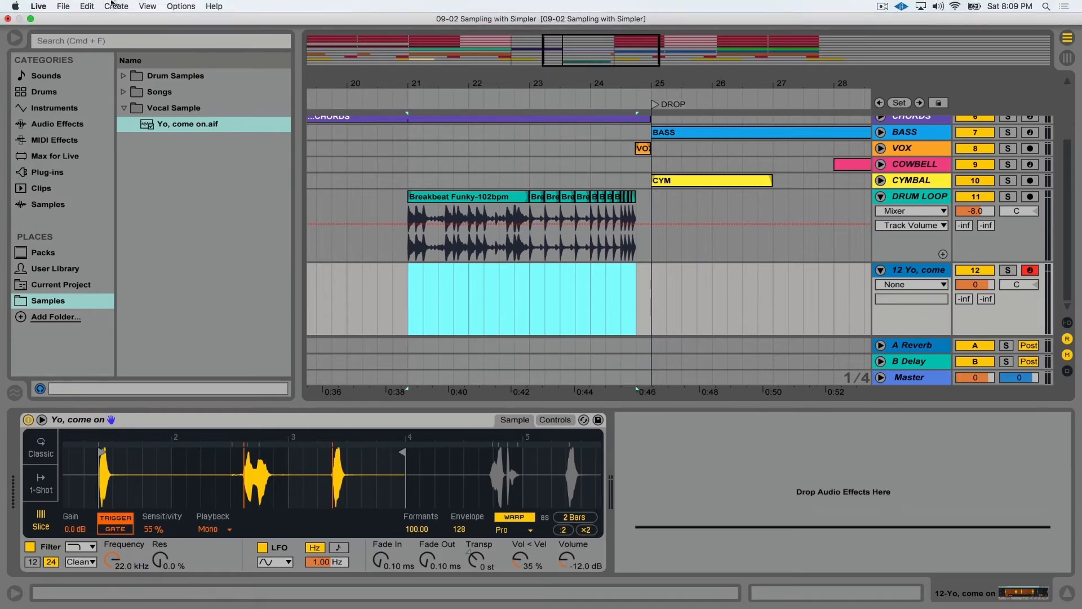
left_click(116, 6)
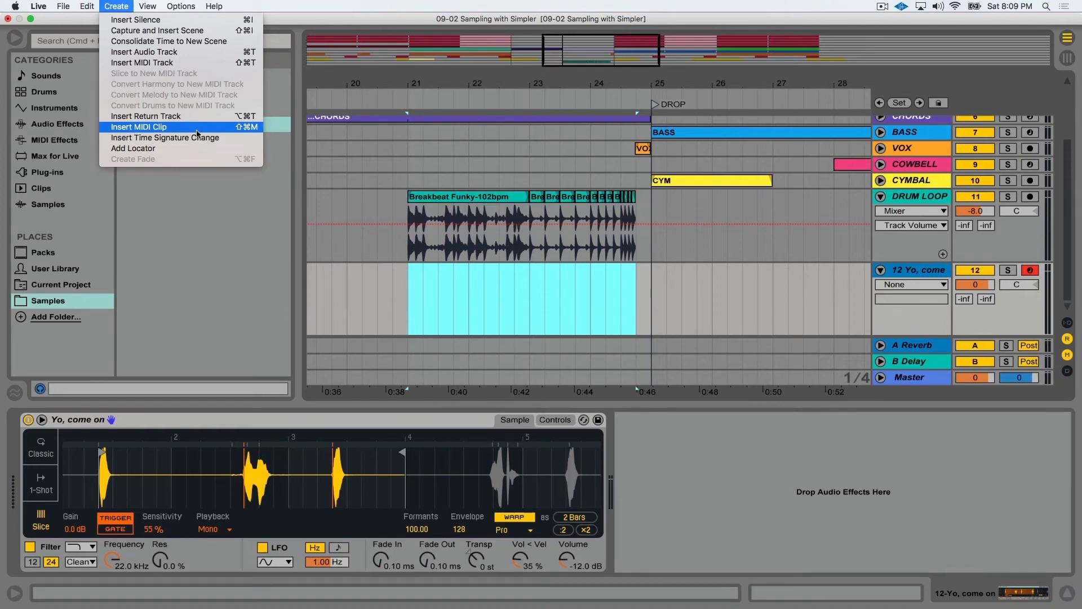
Step: Insert an empty MIDI clip over the selected range from bar 21
left_click(138, 126)
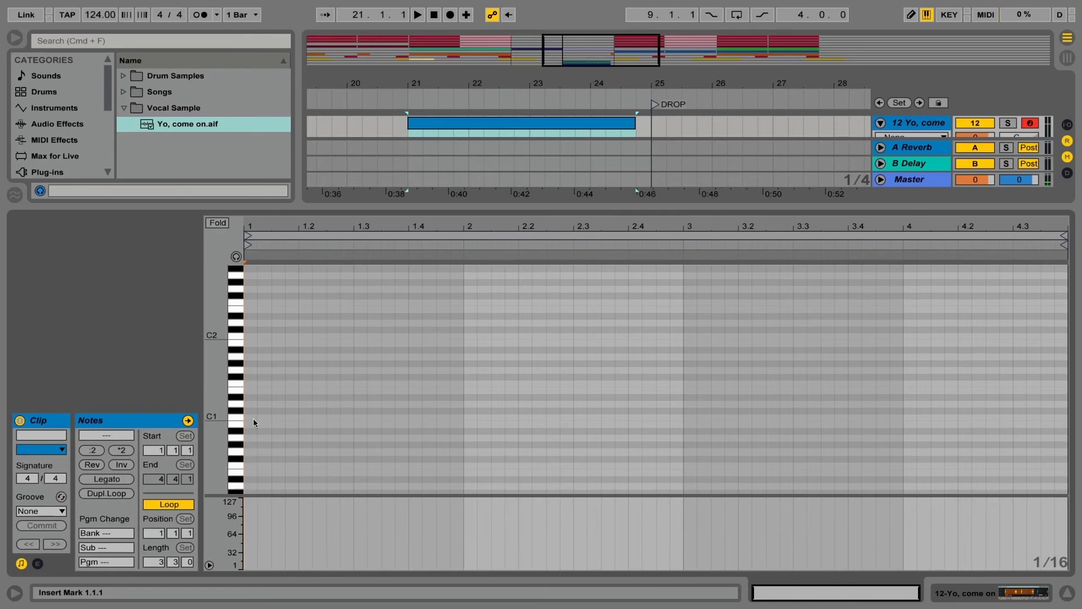
Step: Draw C1 notes and duplicate them across bars 21–24, tightening spacing toward the end
right_click(254, 422)
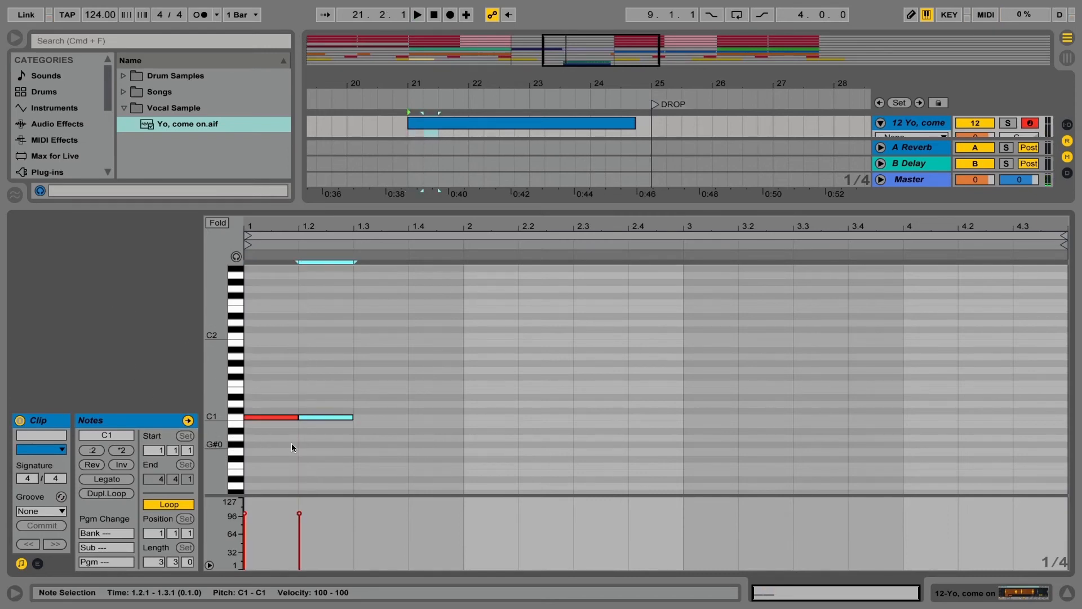
key("cmd+d")
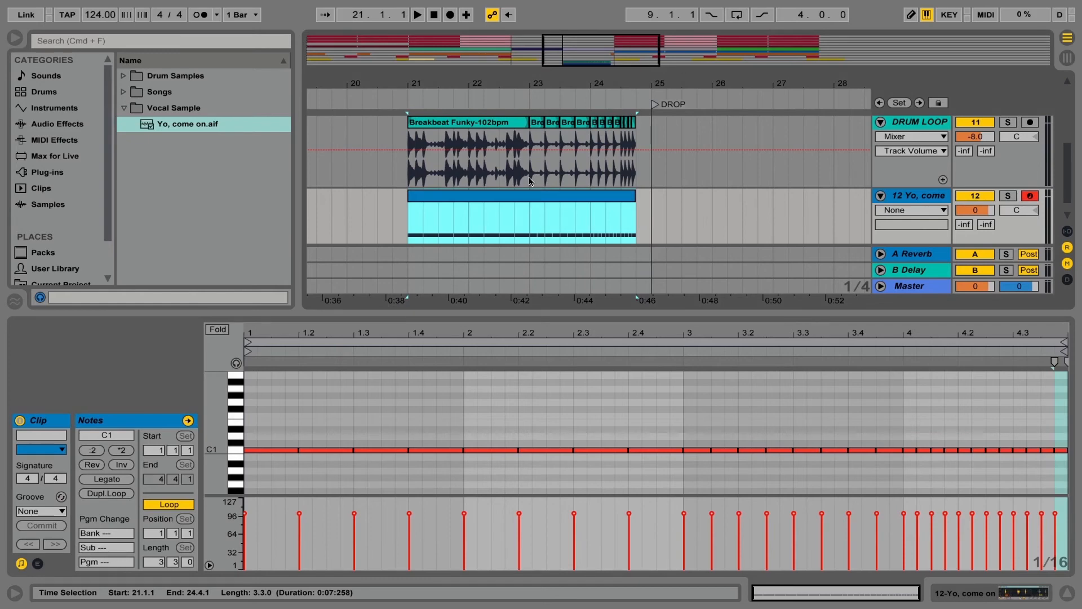
mouse_move(530, 174)
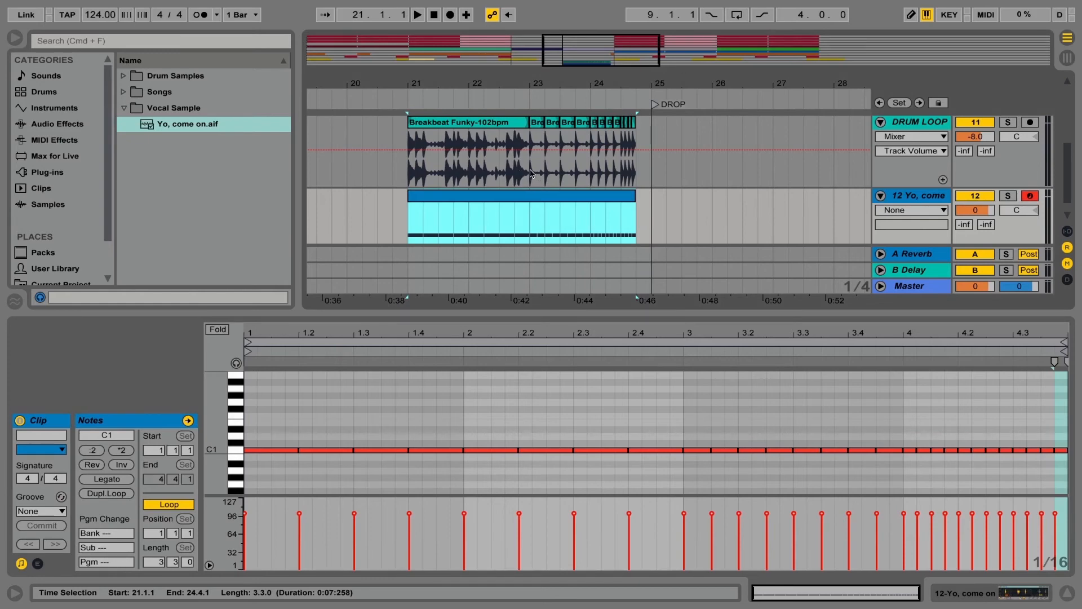
mouse_move(532, 231)
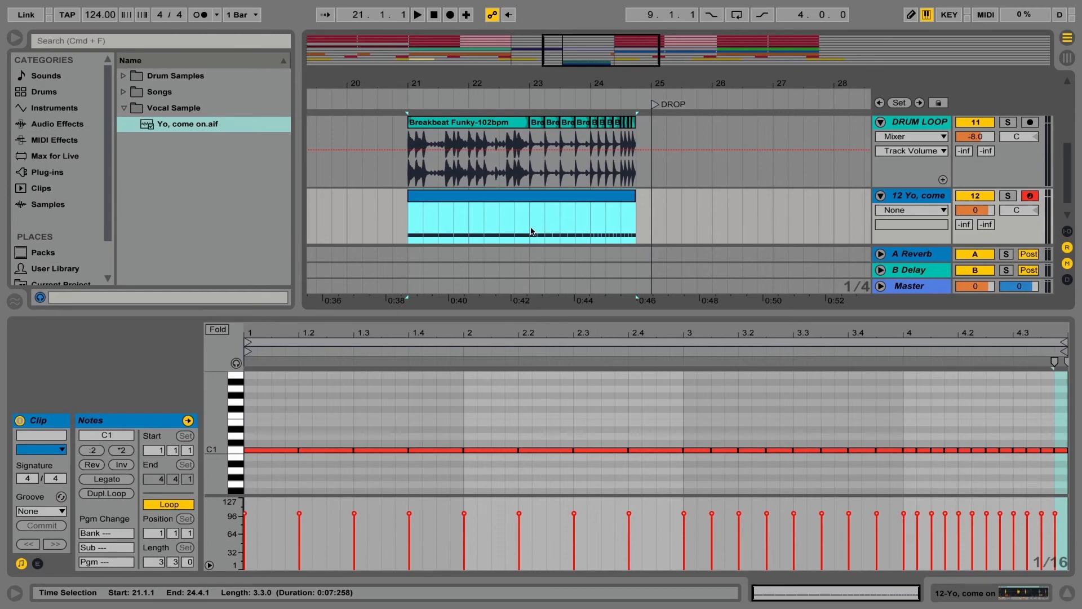
left_click(528, 214)
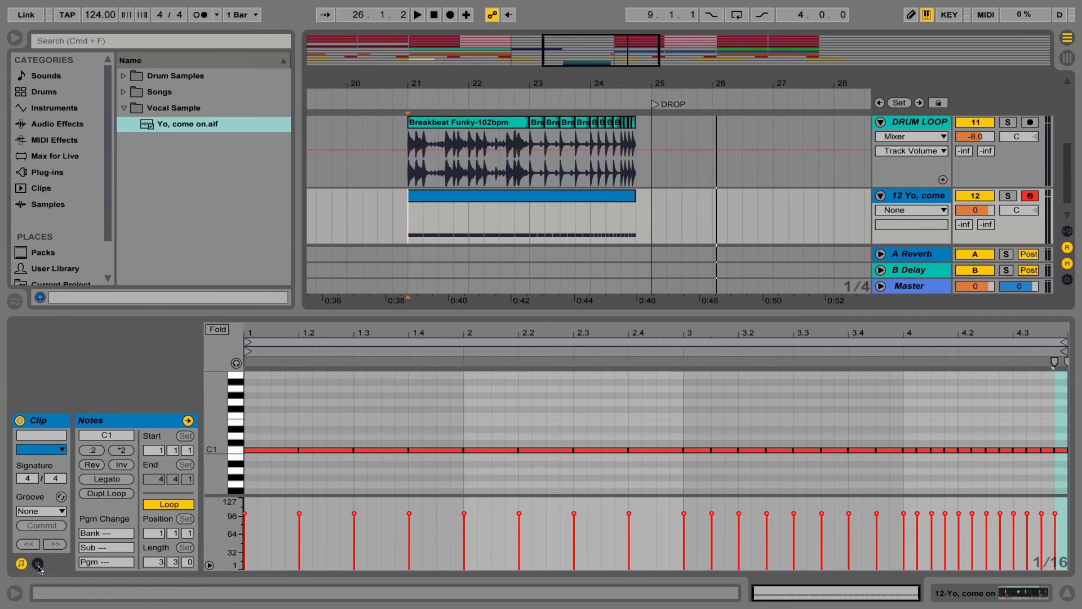
Step: Add a MIDI Ctrl Pitch Bend envelope rising steeply to maximum, then play it back
left_click(33, 561)
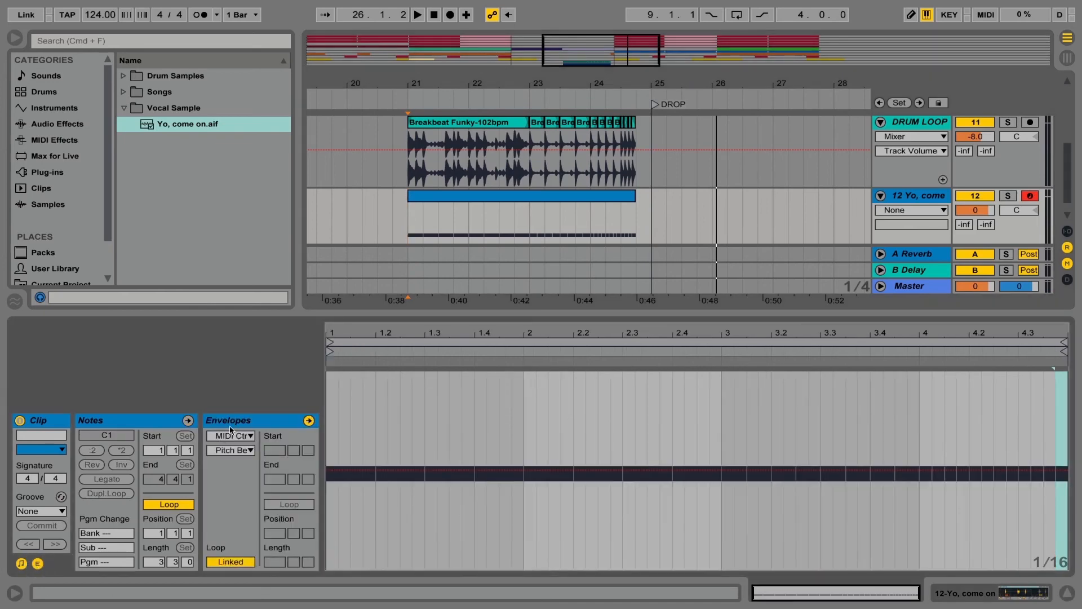
left_click(230, 435)
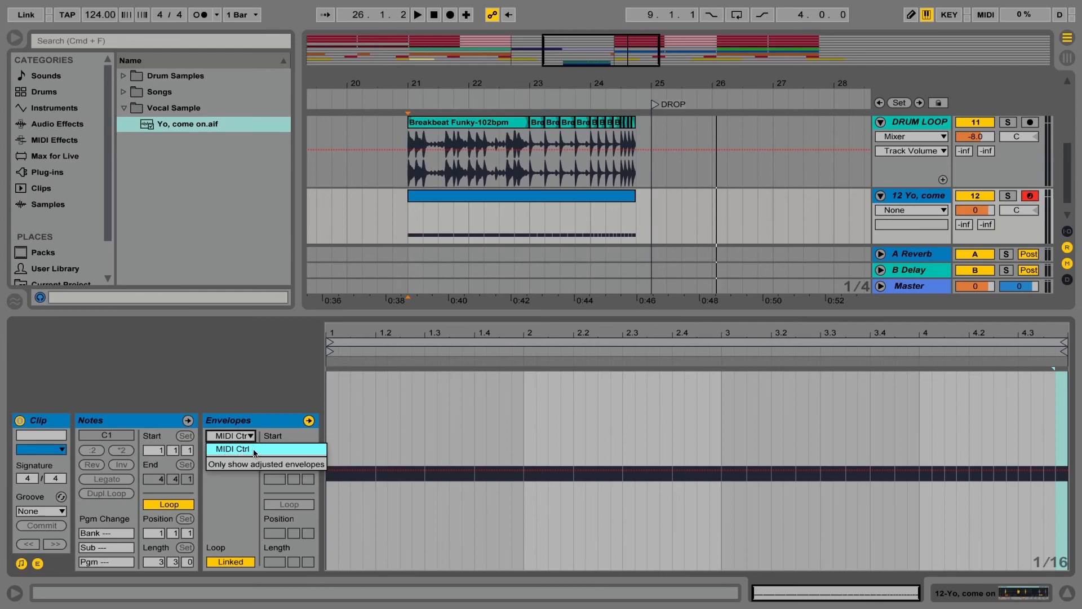
left_click(230, 435)
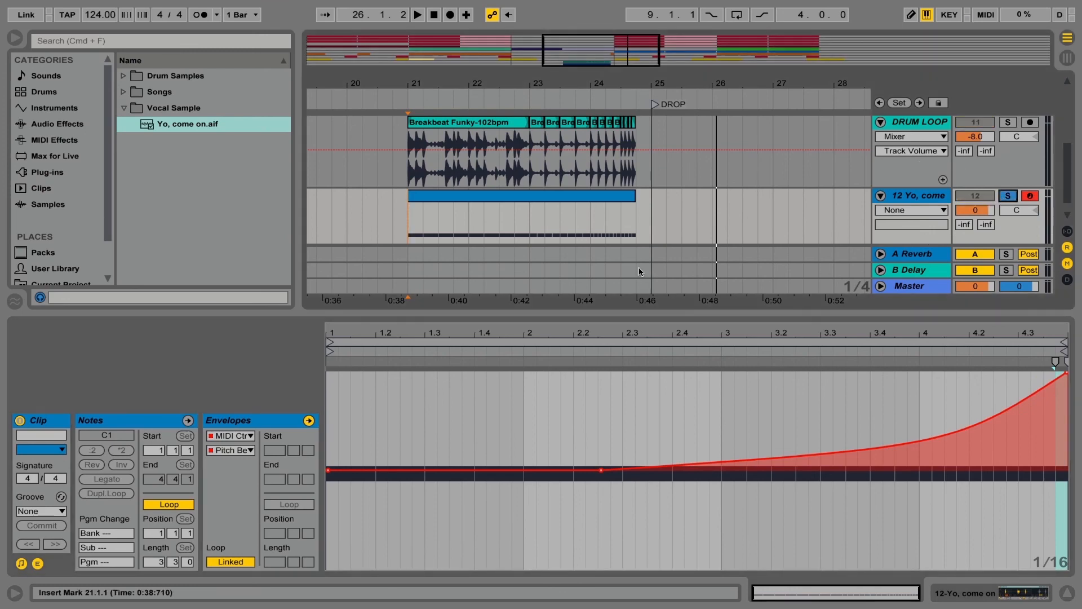
left_click(417, 14)
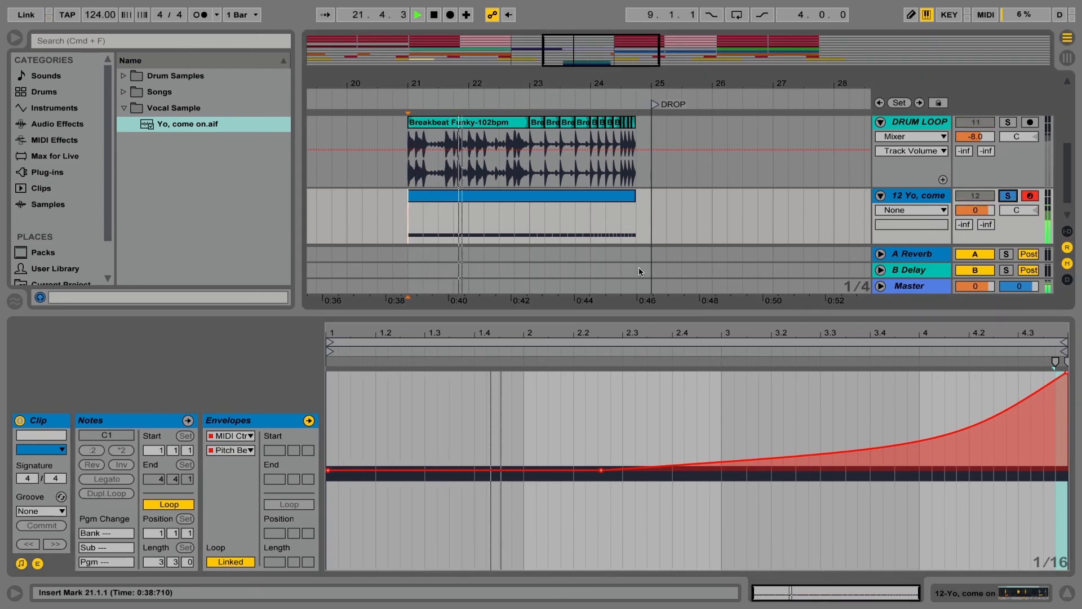